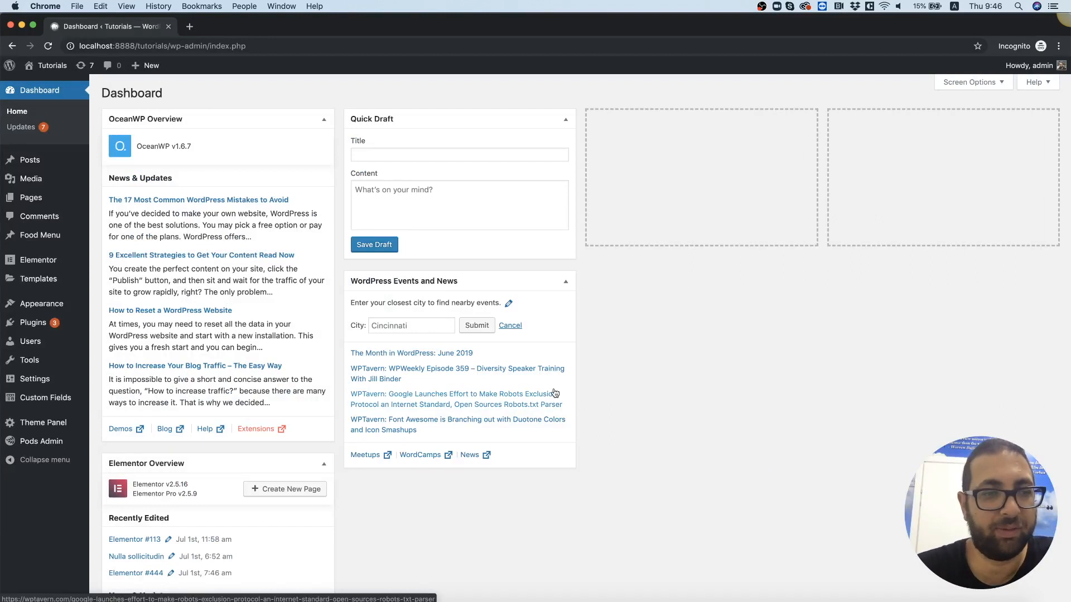
- Go to Plugins and then to the Add New plugins page
{"action": "left_click", "coordinate": [32, 322]}
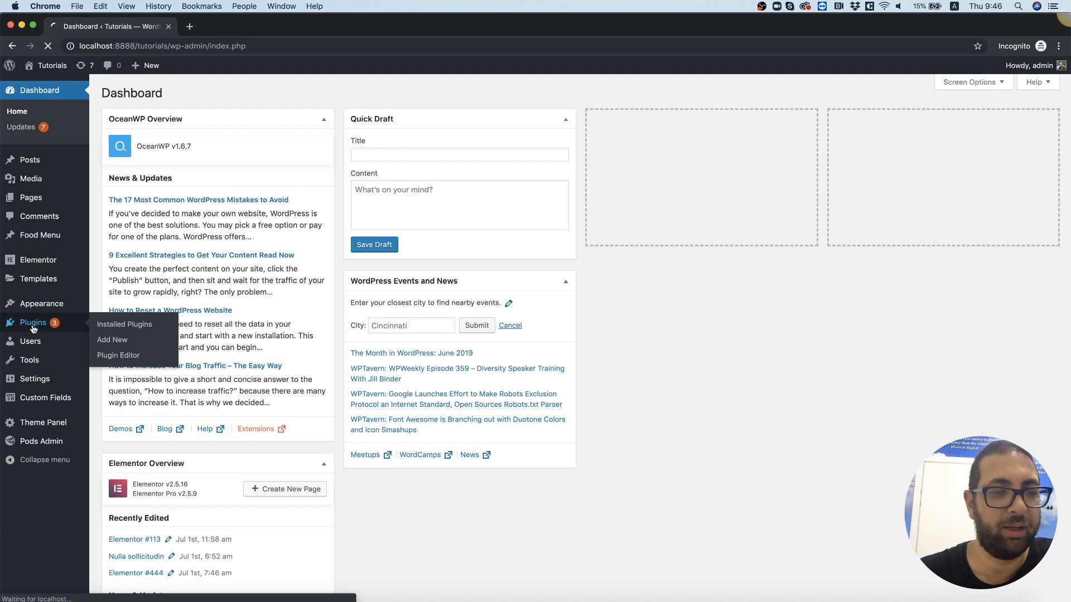
{"action": "left_click", "coordinate": [123, 323]}
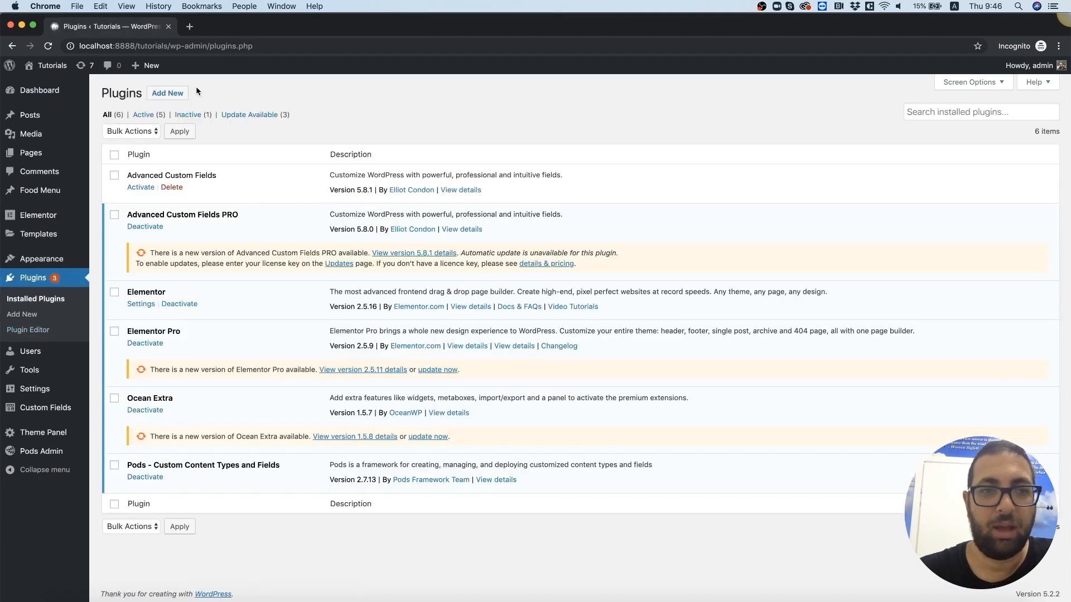
{"action": "left_click", "coordinate": [166, 93]}
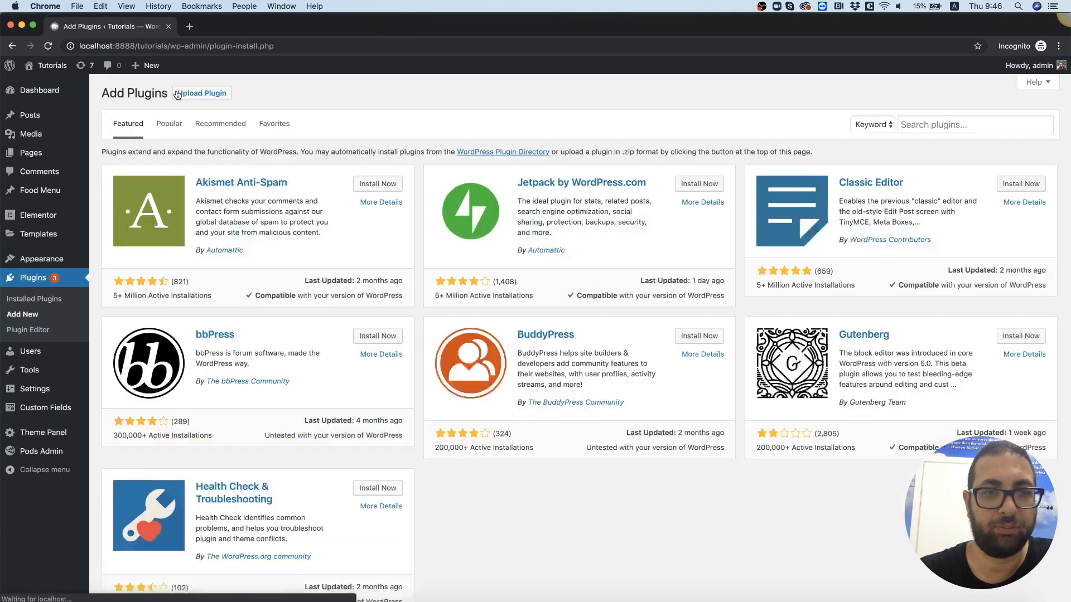
- Search for 'Un' and install Unlimited Elements for Elementor, then begin activating it
{"action": "type", "text": "Unlimited Elements"}
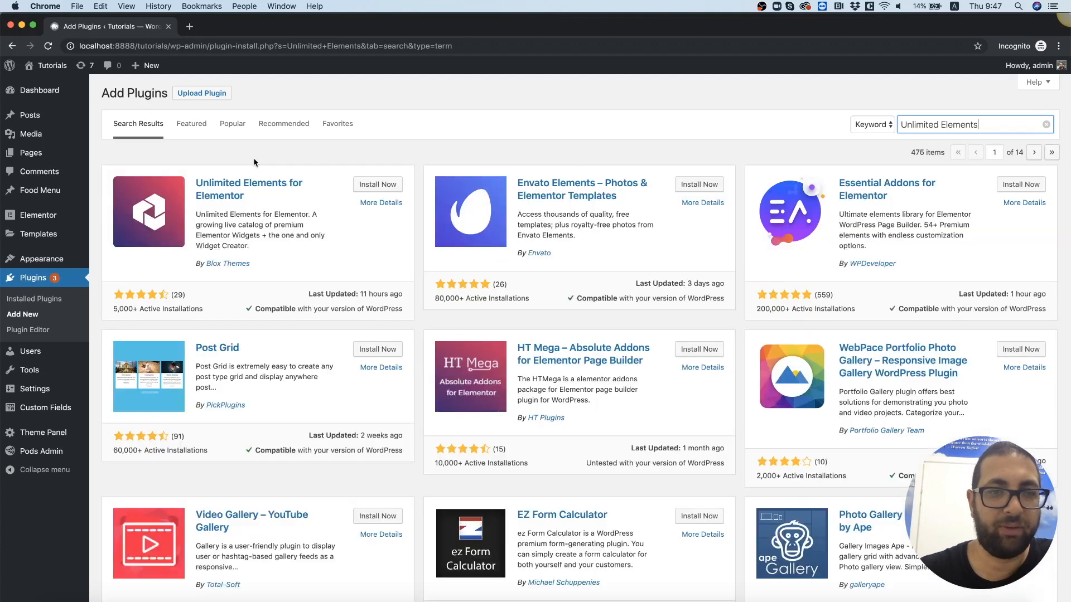
{"action": "left_click", "coordinate": [377, 184]}
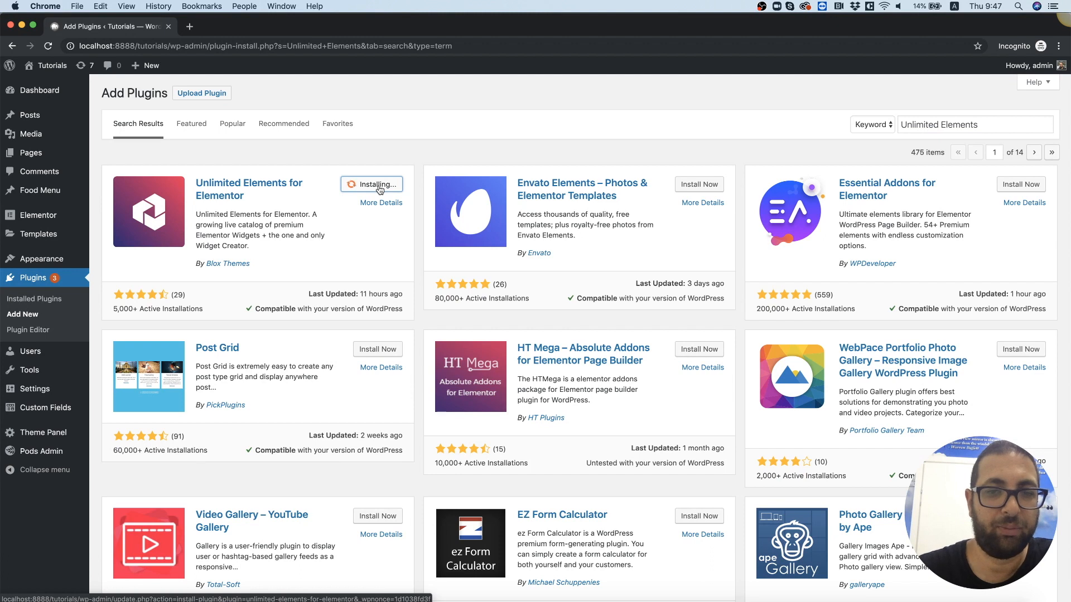
{"action": "mouse_move", "coordinate": [360, 191]}
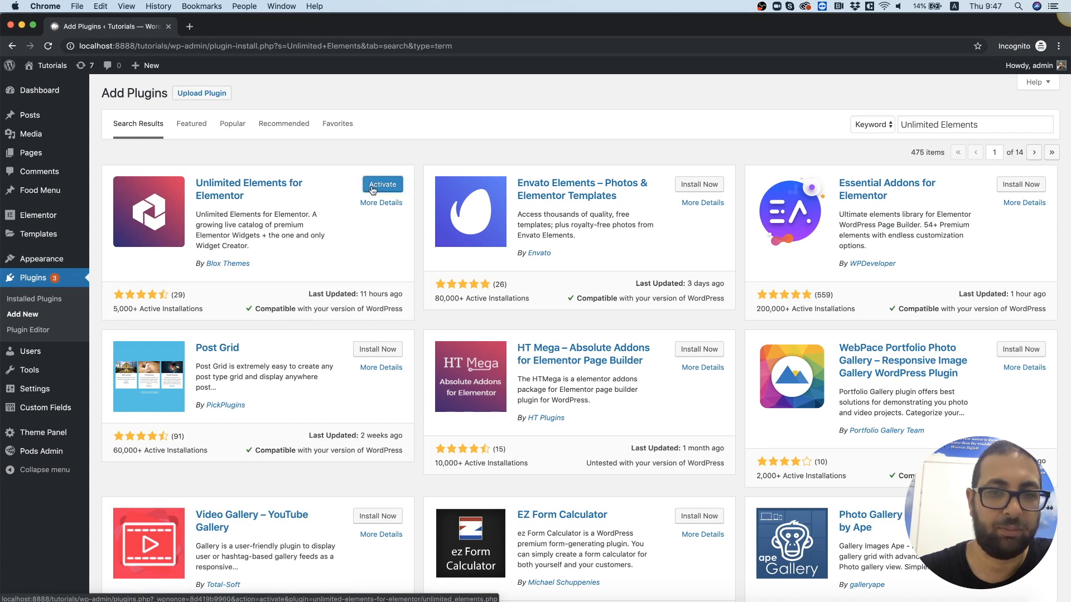
{"action": "left_click", "coordinate": [381, 184]}
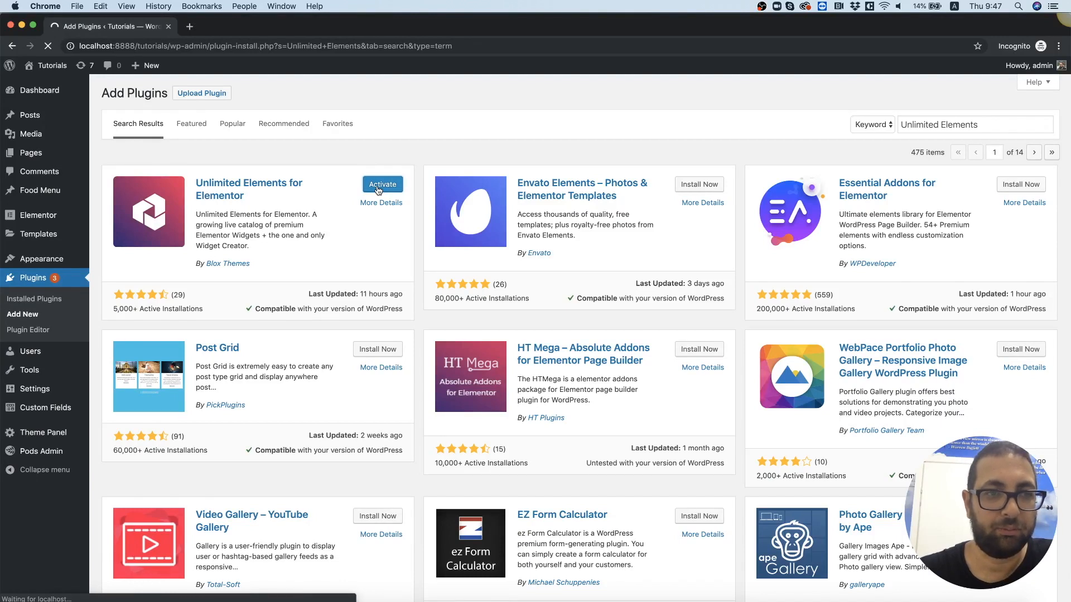
- Activate Unlimited Elements for Elementor and show its widget catalog in the admin sidebar
{"action": "left_click", "coordinate": [381, 185]}
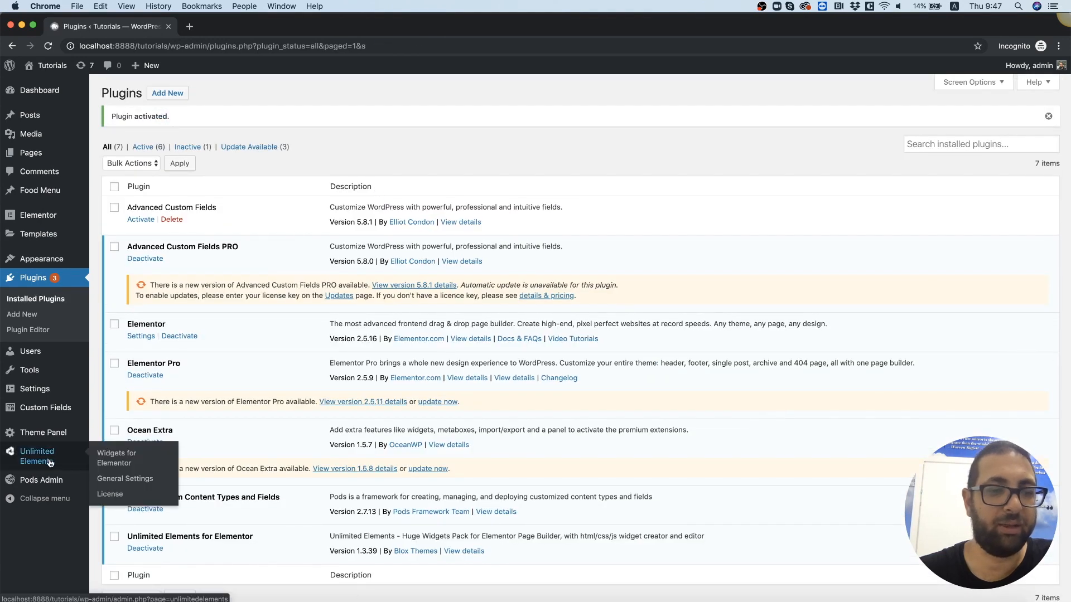
{"action": "left_click", "coordinate": [116, 457]}
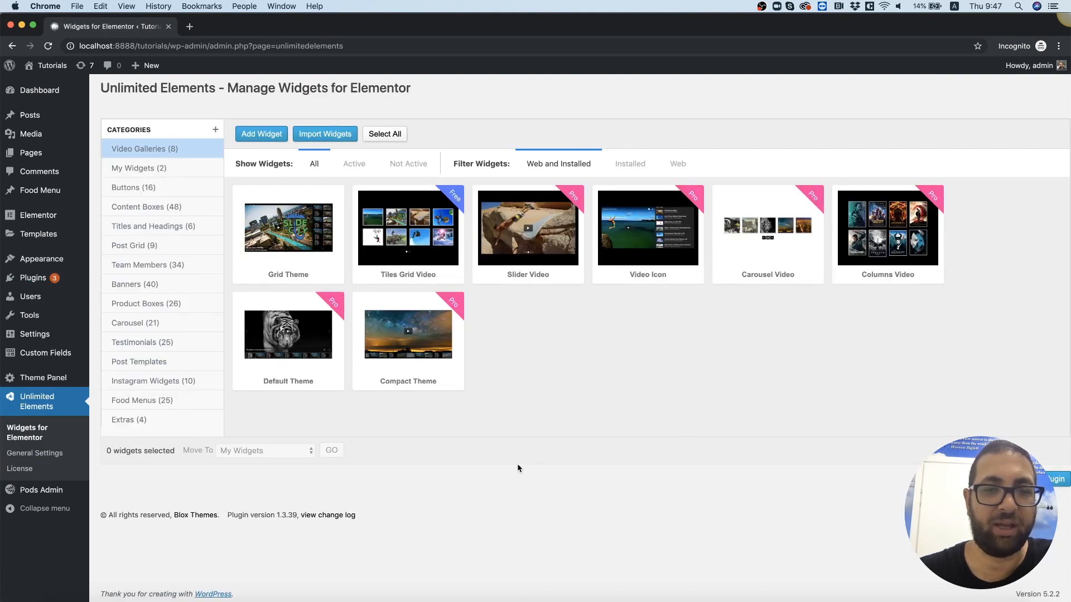
{"action": "mouse_move", "coordinate": [409, 228]}
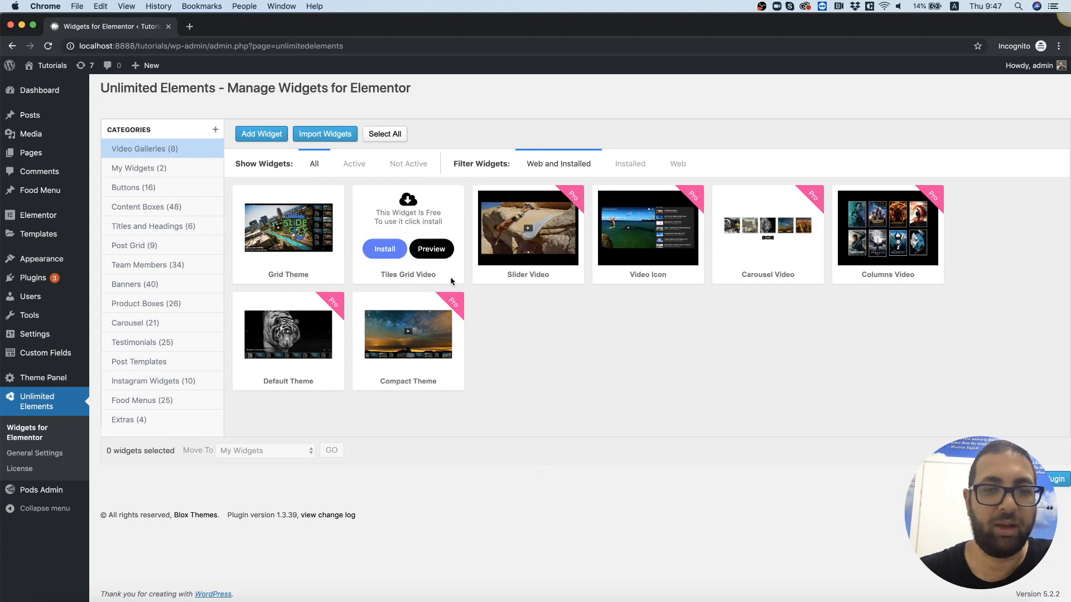